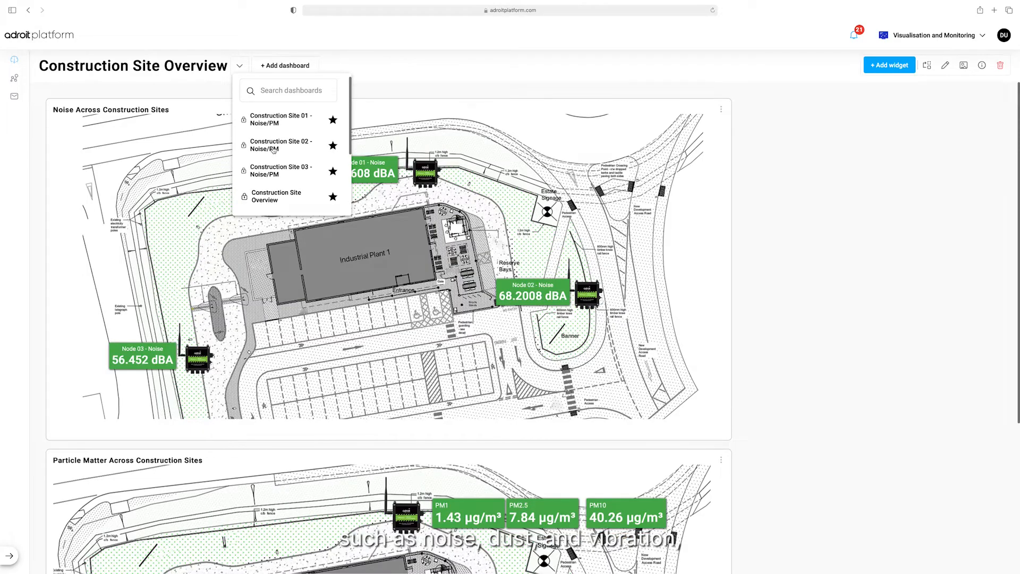
Show the Noise - Node 2 chart from Construction Site 02 - Noise/PM's saved charts list
click(279, 145)
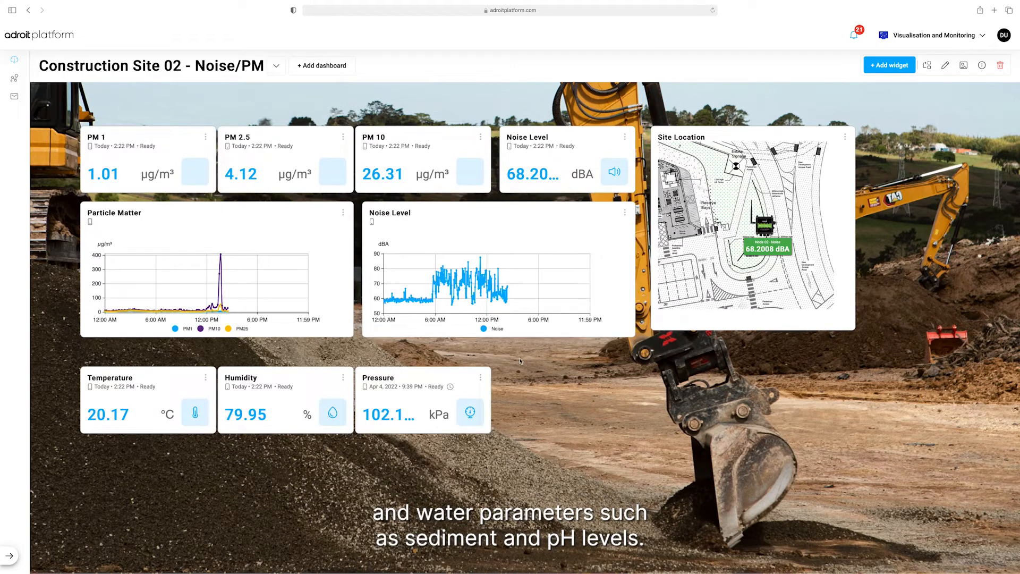
click(14, 77)
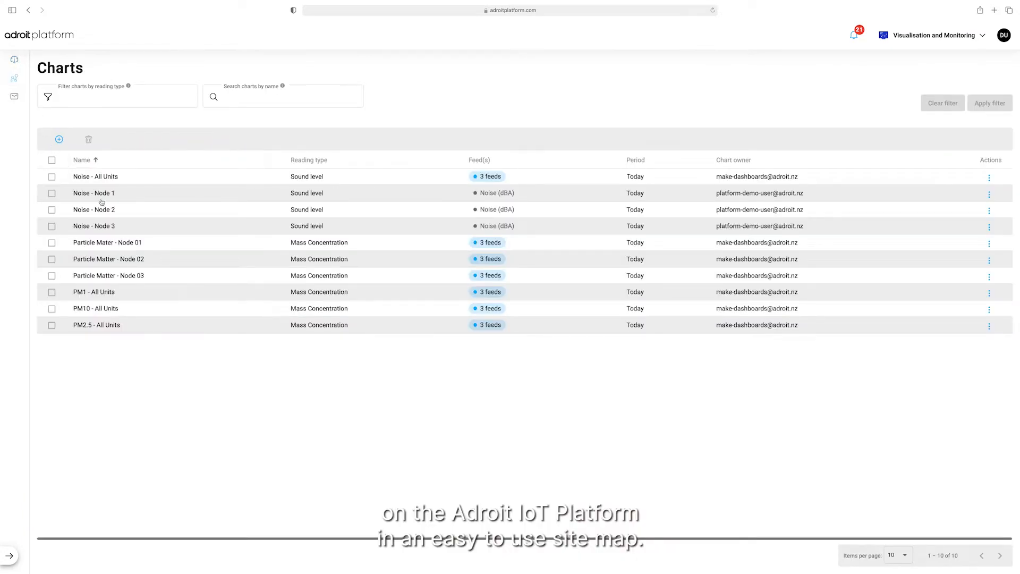
click(93, 209)
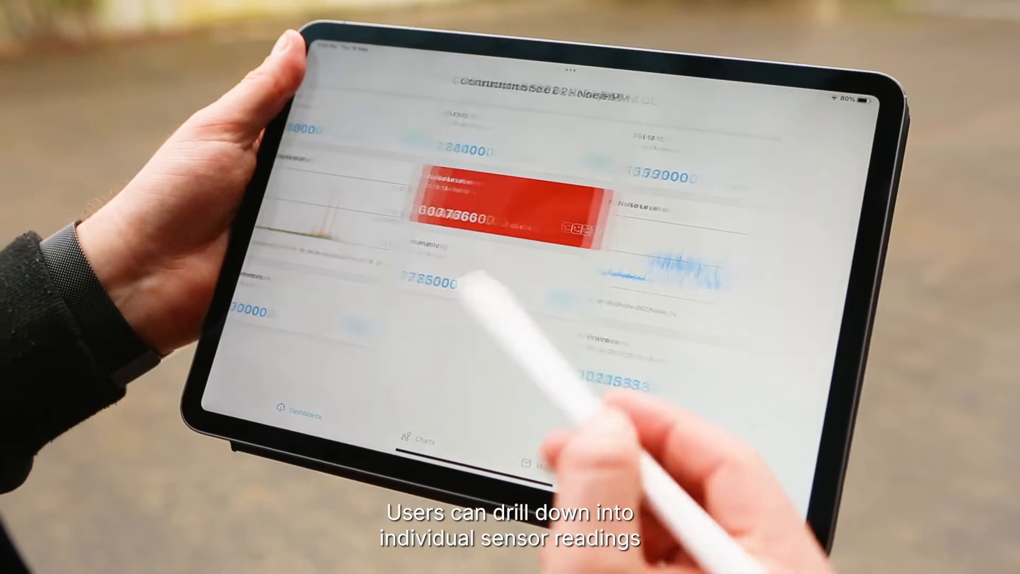
click(514, 202)
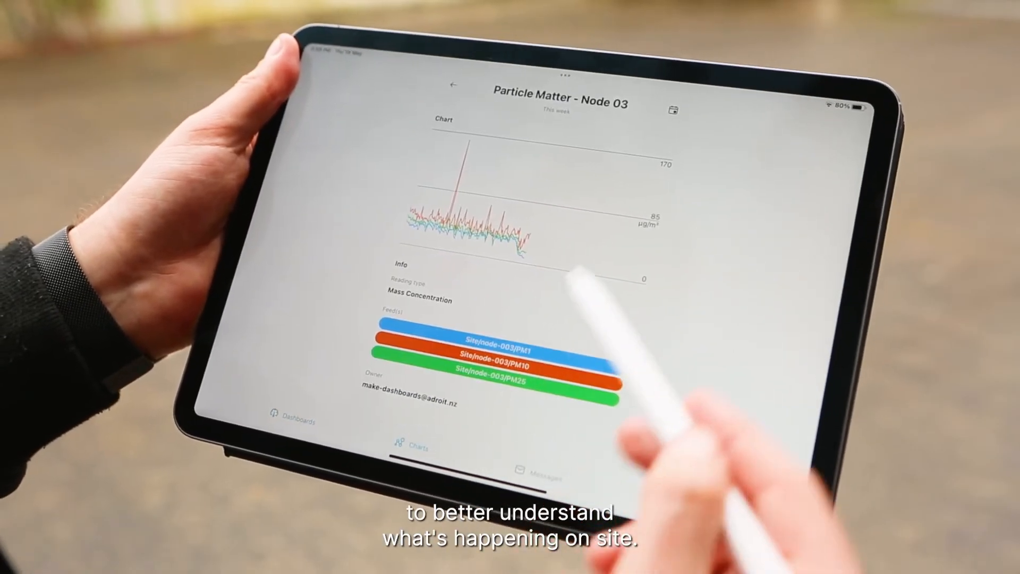
click(454, 86)
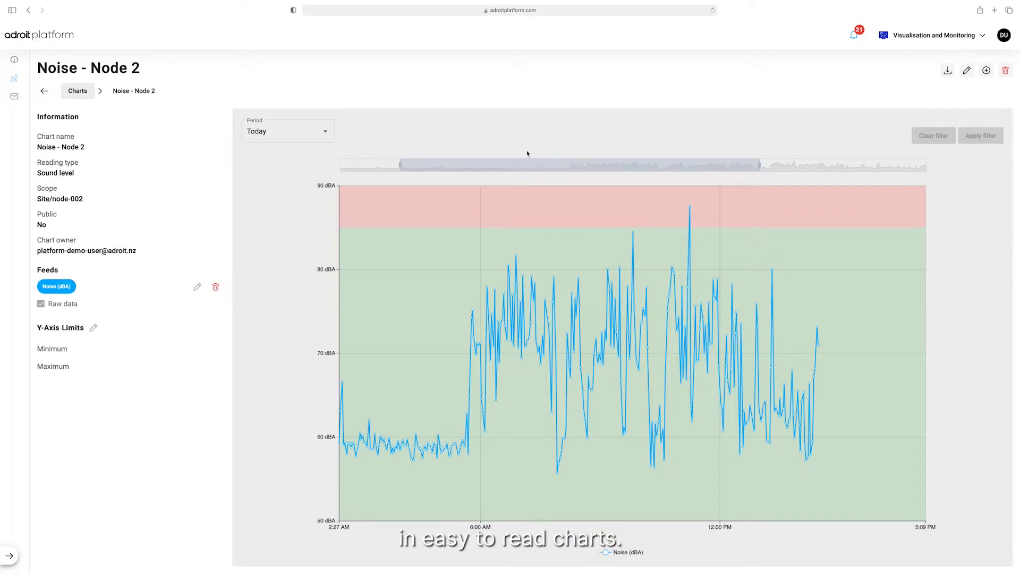
Choose Yesterday in the chart's Period dropdown, leaving the filter not yet applied
click(287, 131)
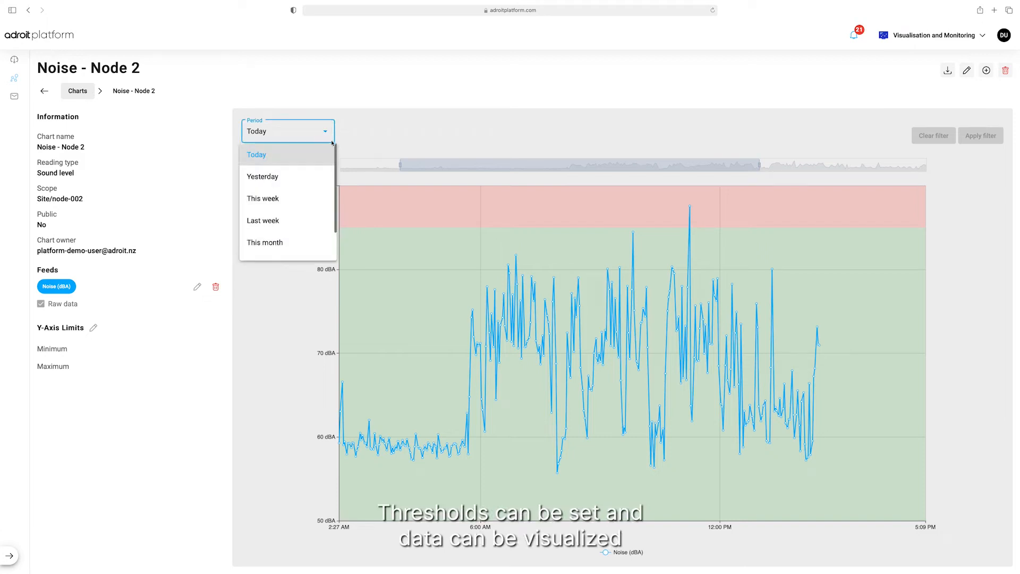
click(262, 176)
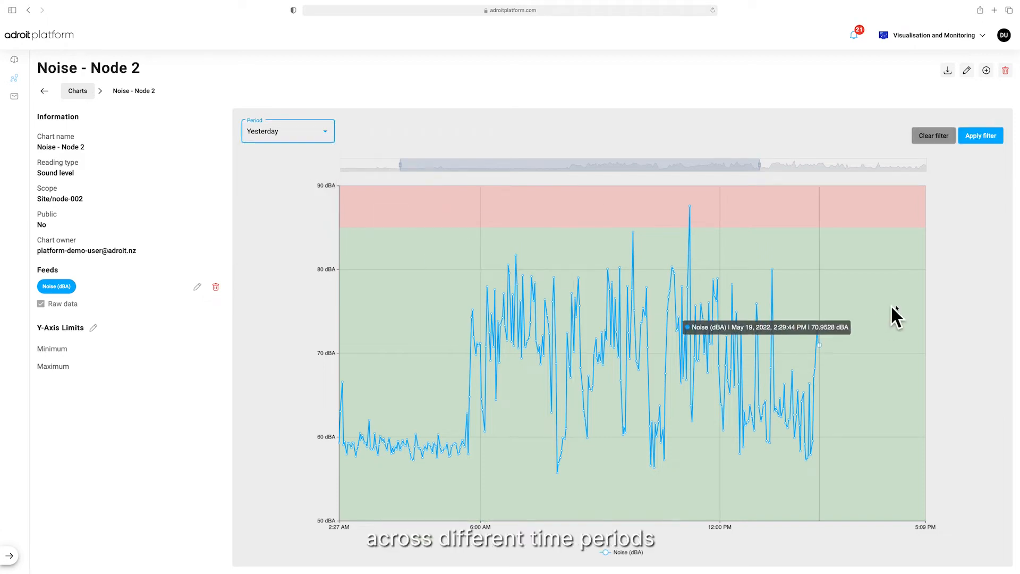